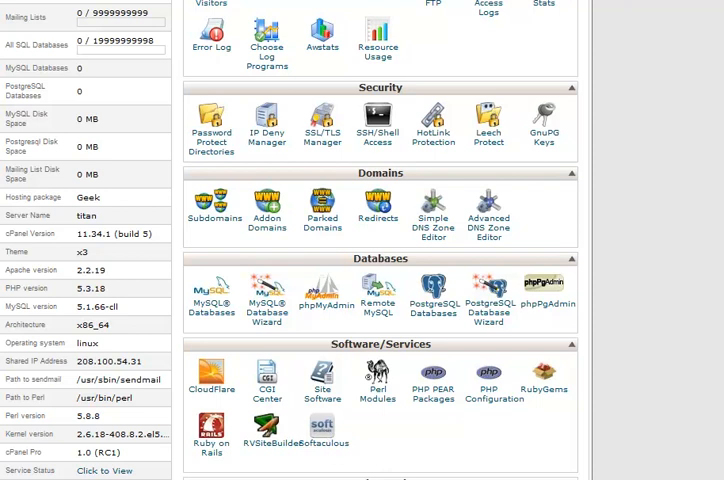
Bring the Softaculous Apps Installer section with WordPress, Joomla and OpenCart into view.
scroll(down, 3)
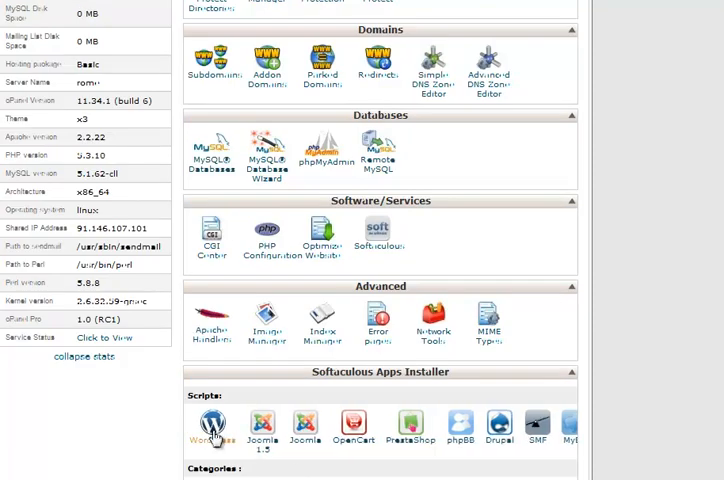
mouse_move(170, 440)
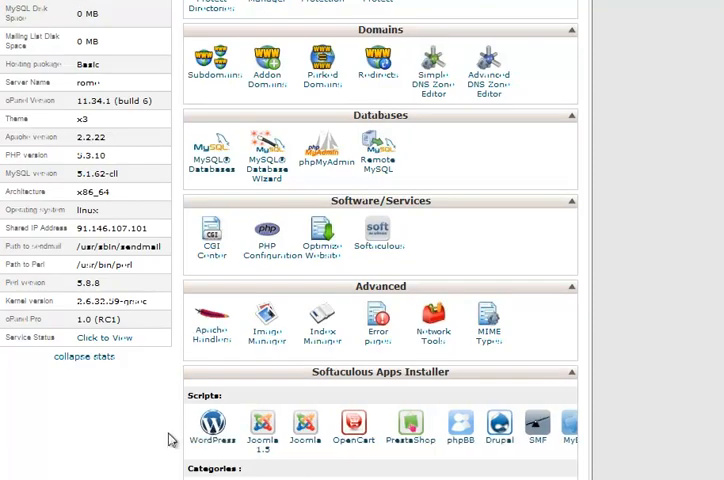
mouse_move(164, 438)
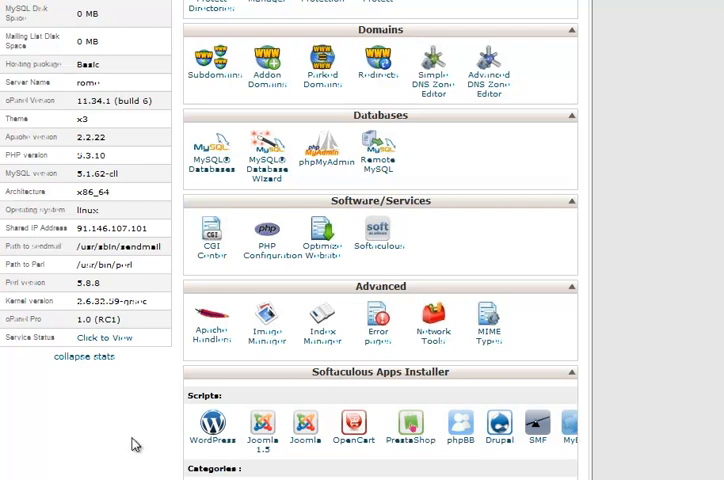
scroll(up, 3)
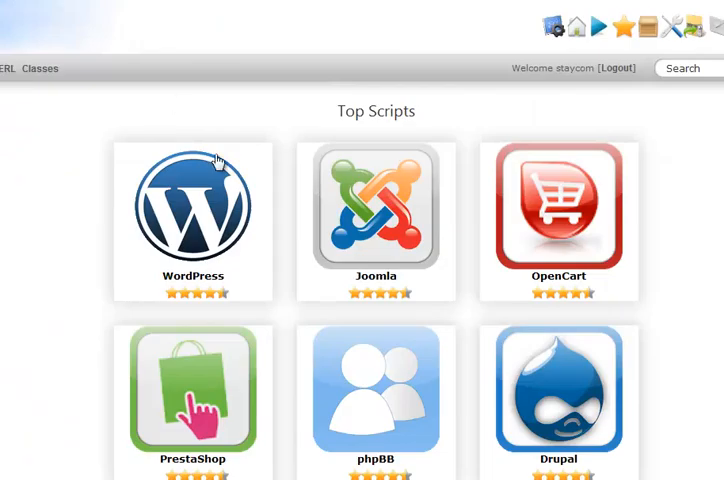
mouse_move(56, 220)
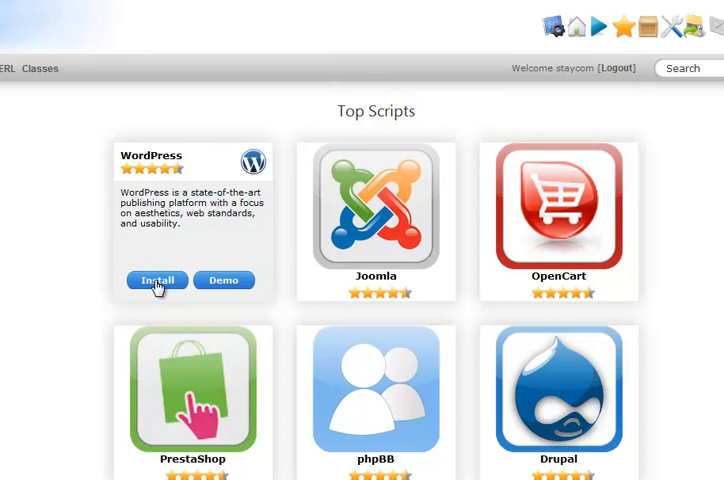
Start a WordPress installation from the Top Scripts tile.
click(156, 280)
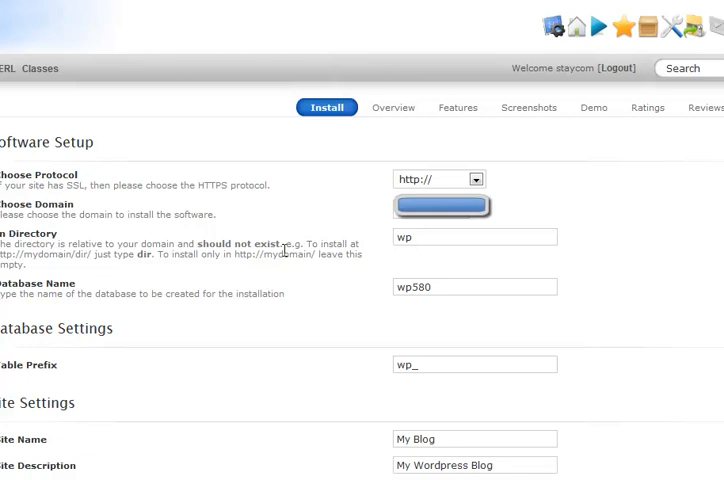
Set the install directory to wpdemo, keeping database name wp580 and table prefix wp_.
click(474, 180)
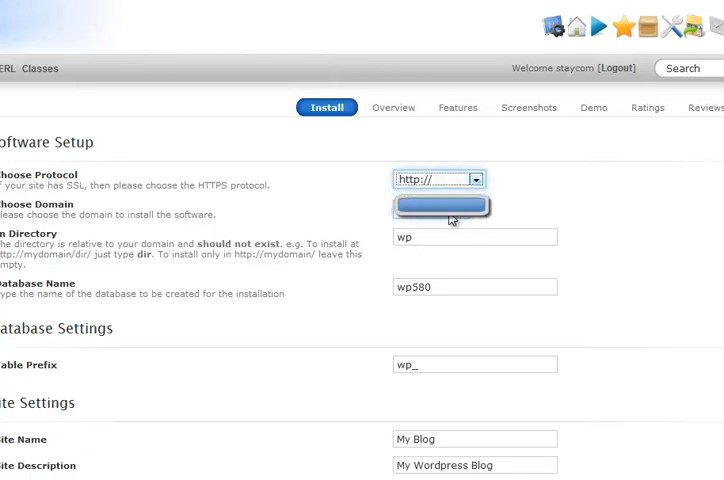
click(476, 236)
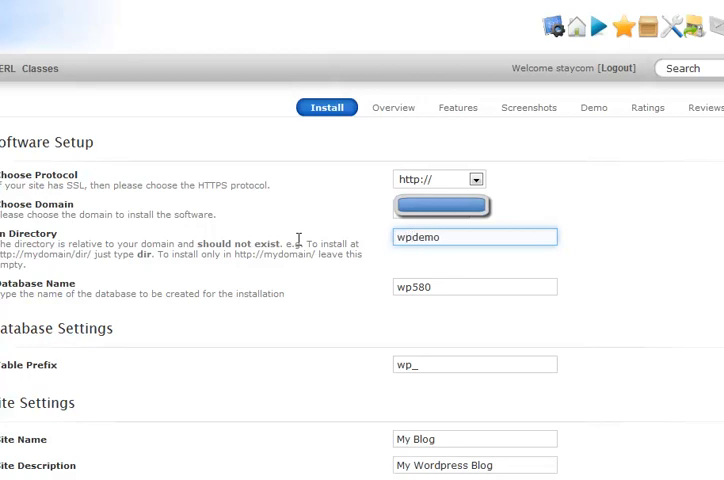
click(476, 288)
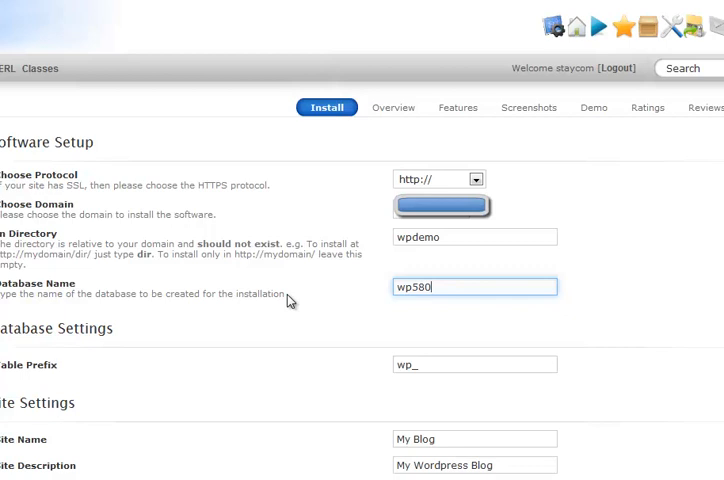
click(476, 364)
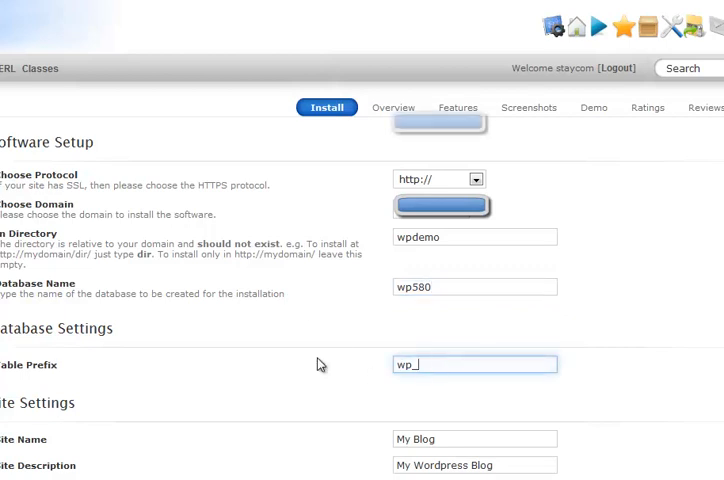
scroll(down, 3)
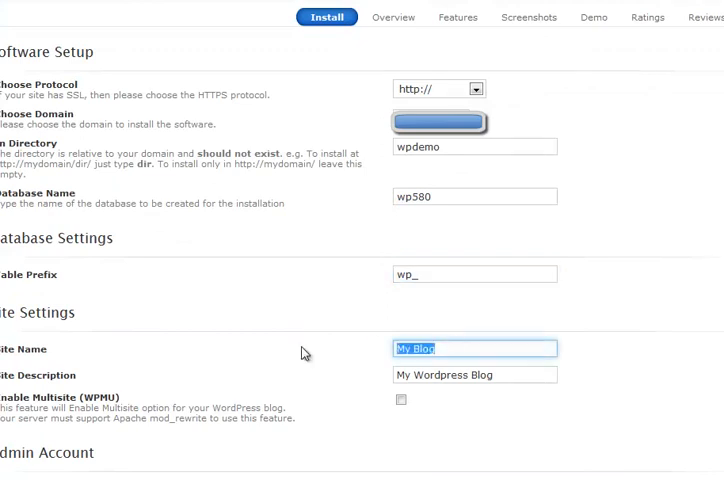
Change the site name from My Blog to Demo site.
text(Demo site)
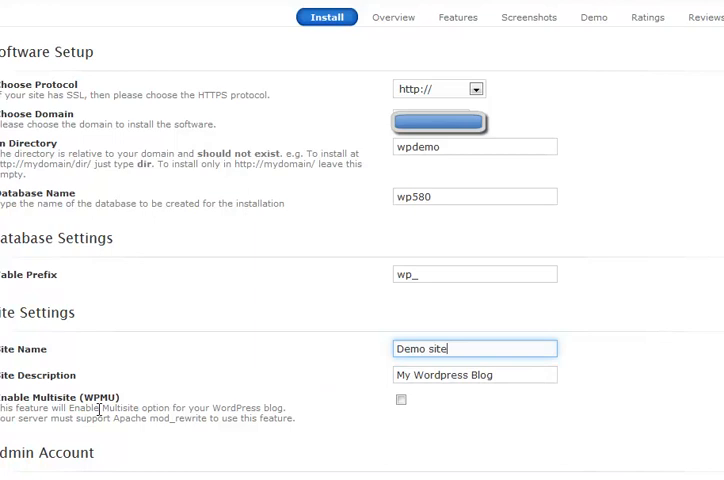
scroll(down, 3)
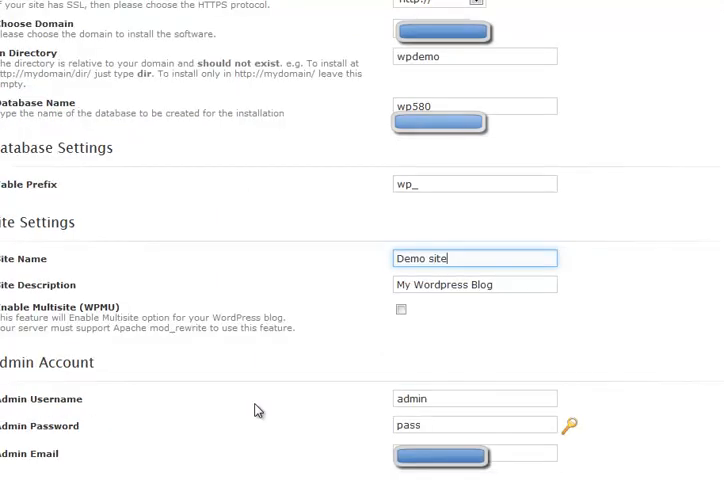
Set the admin username to mydemologin and generate a random admin password.
click(474, 398)
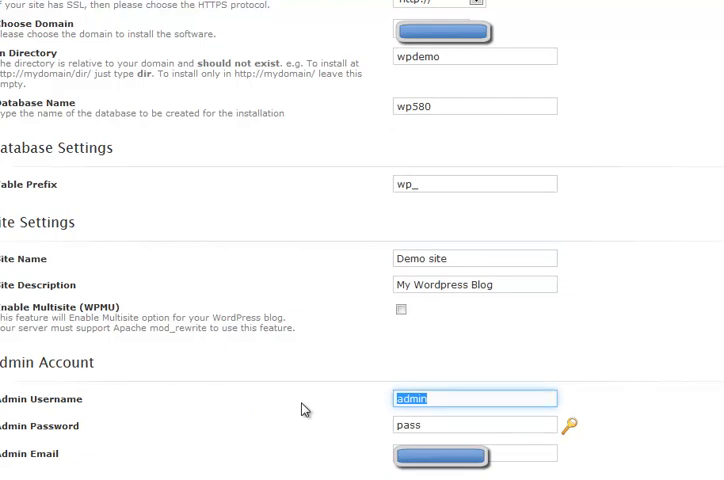
text(mydemoa)
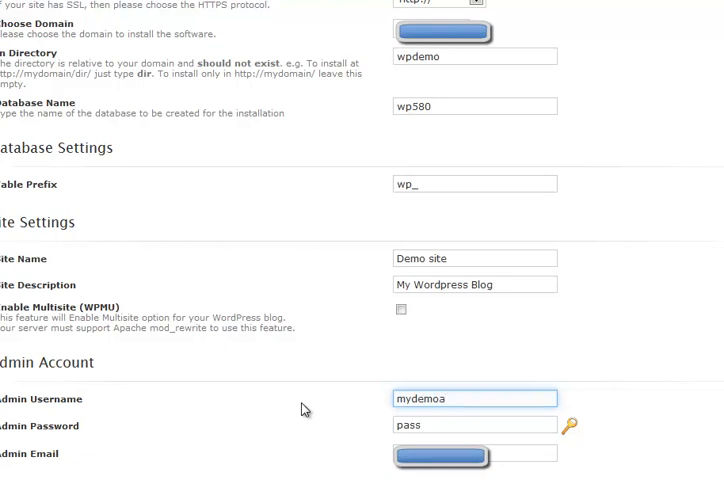
text(login)
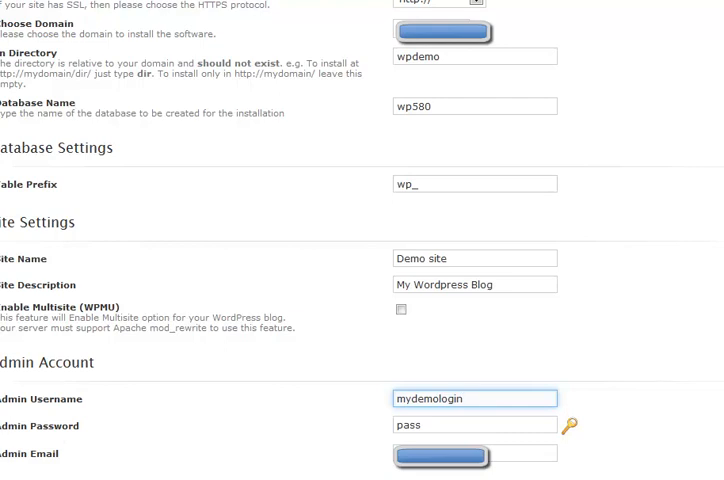
click(474, 398)
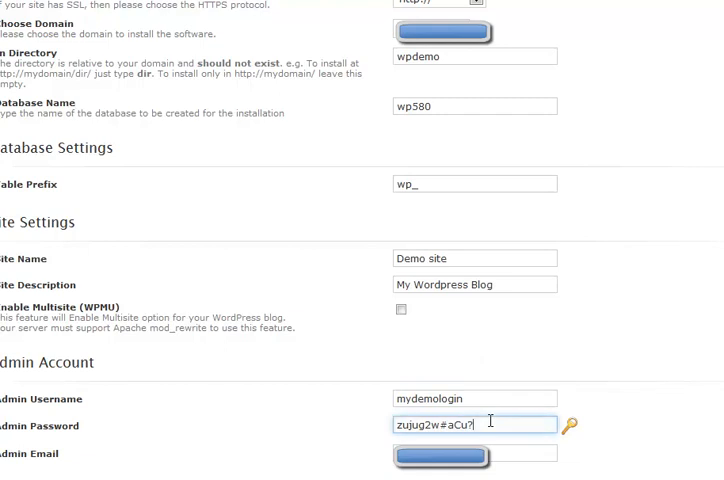
mouse_move(572, 424)
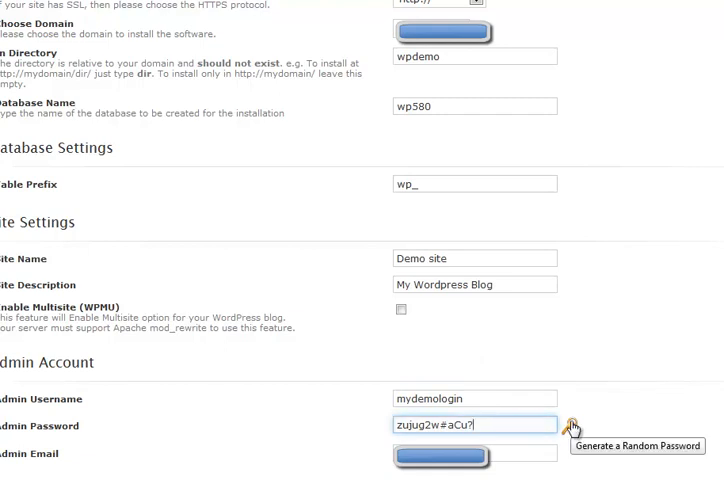
mouse_move(548, 426)
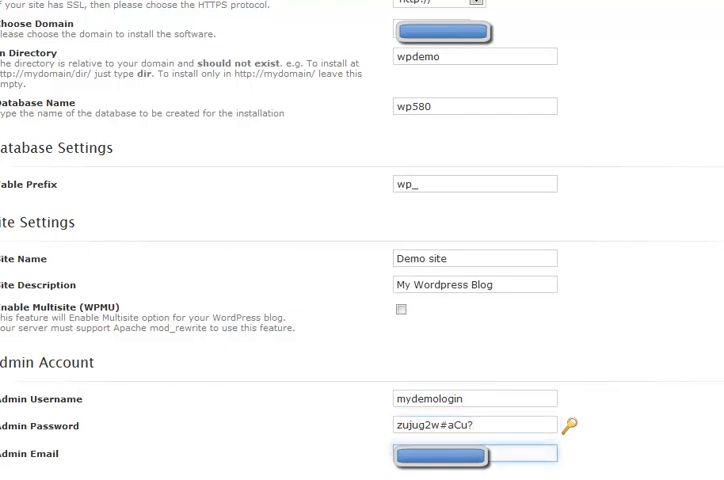
scroll(down, 3)
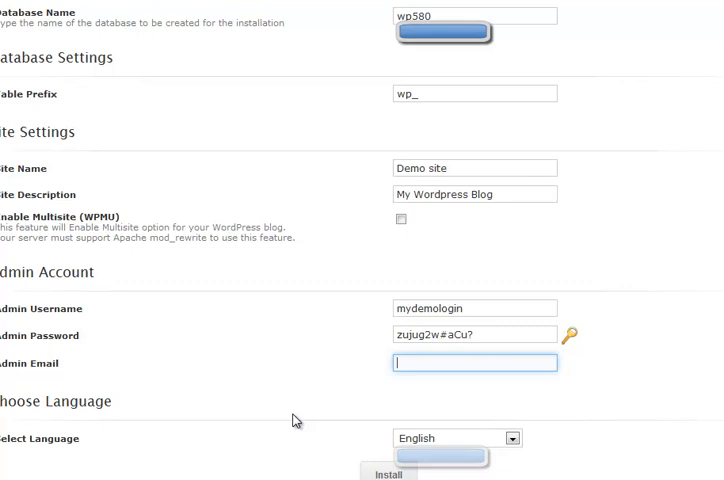
scroll(down, 3)
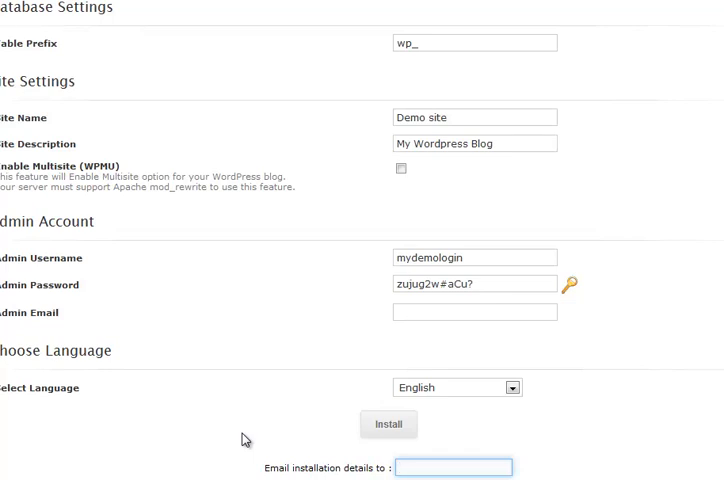
click(454, 468)
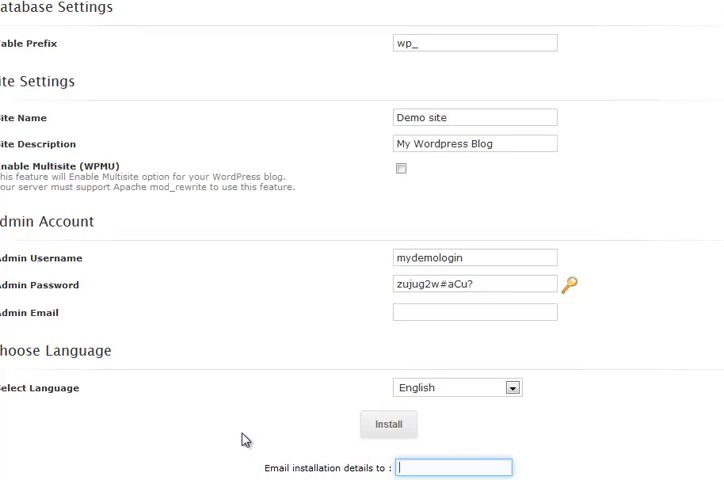